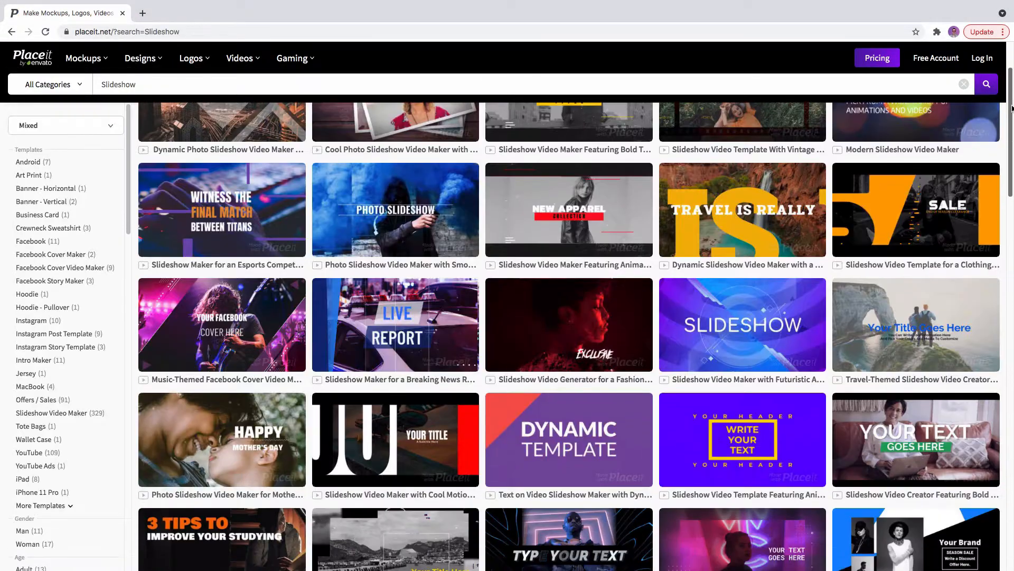
# Scroll the slideshow results to the Fashion Product Overview Slideshow Video Maker template
pyautogui.scroll(-3)
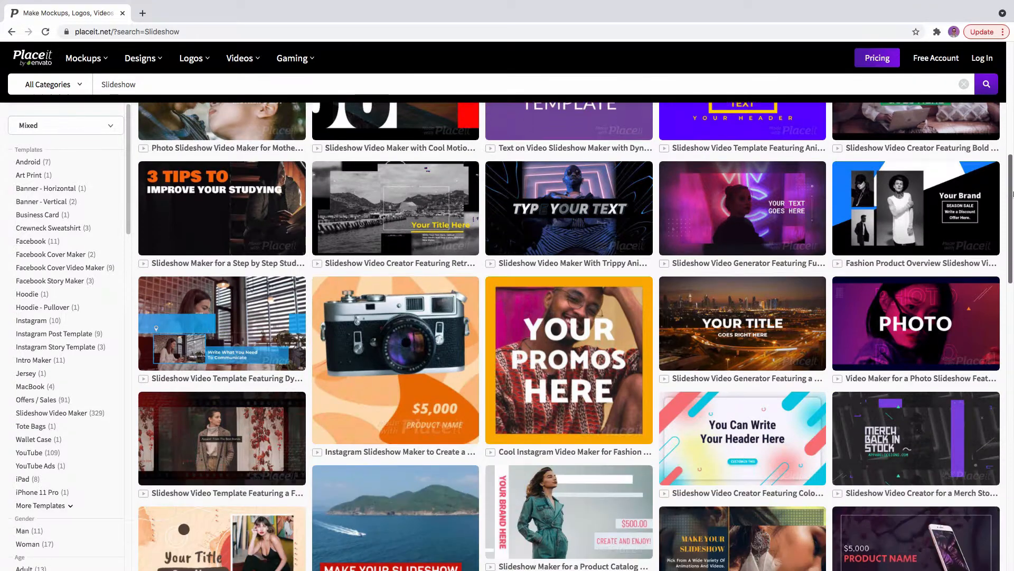
pyautogui.scroll(-3)
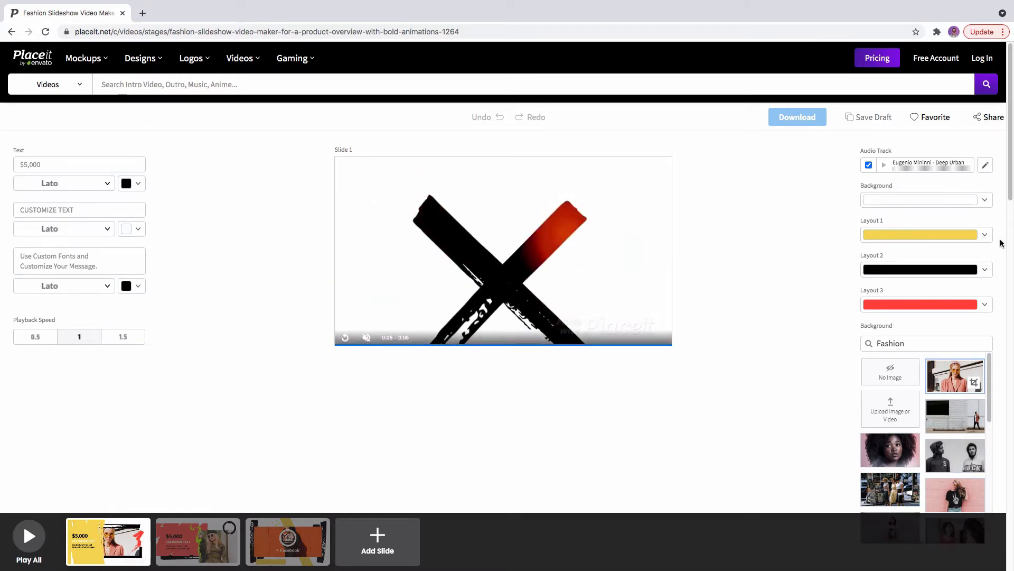
# Replace the first slide's text lines with NEW, ROMATICS and NEW COLLECTION
pyautogui.click(79, 164)
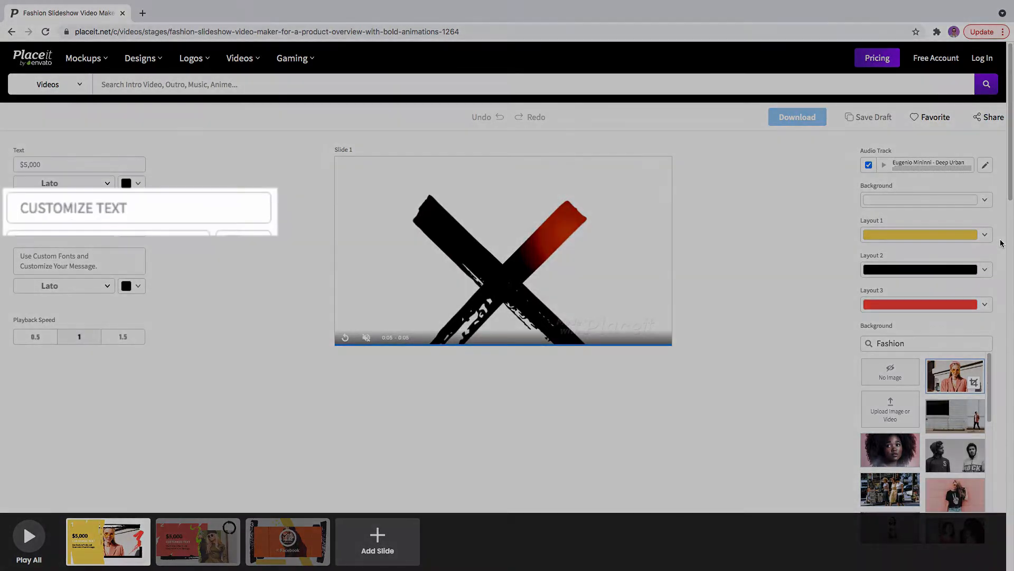
pyautogui.click(79, 164)
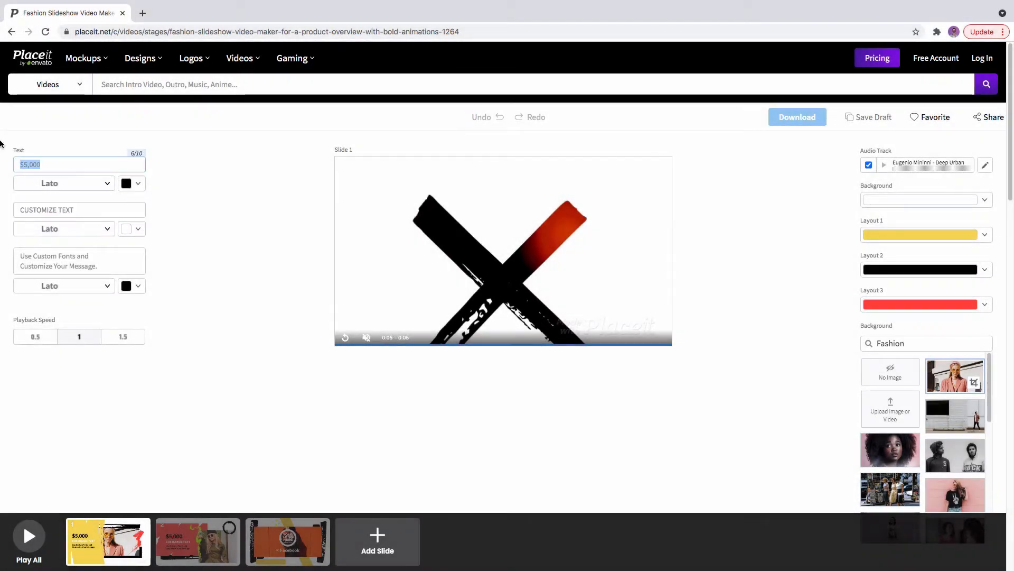
pyautogui.write('NEW')
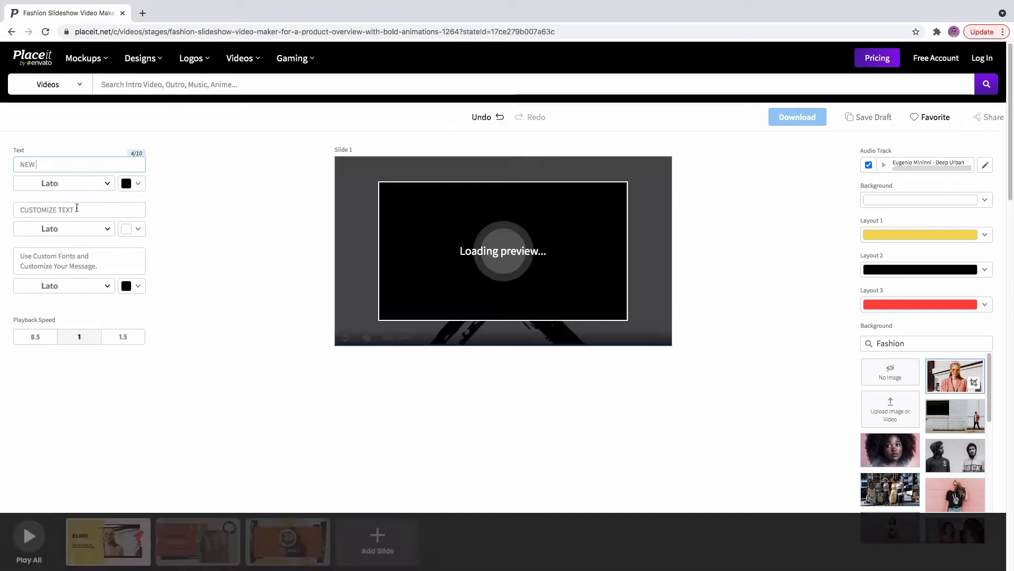
pyautogui.write('ROMATICS')
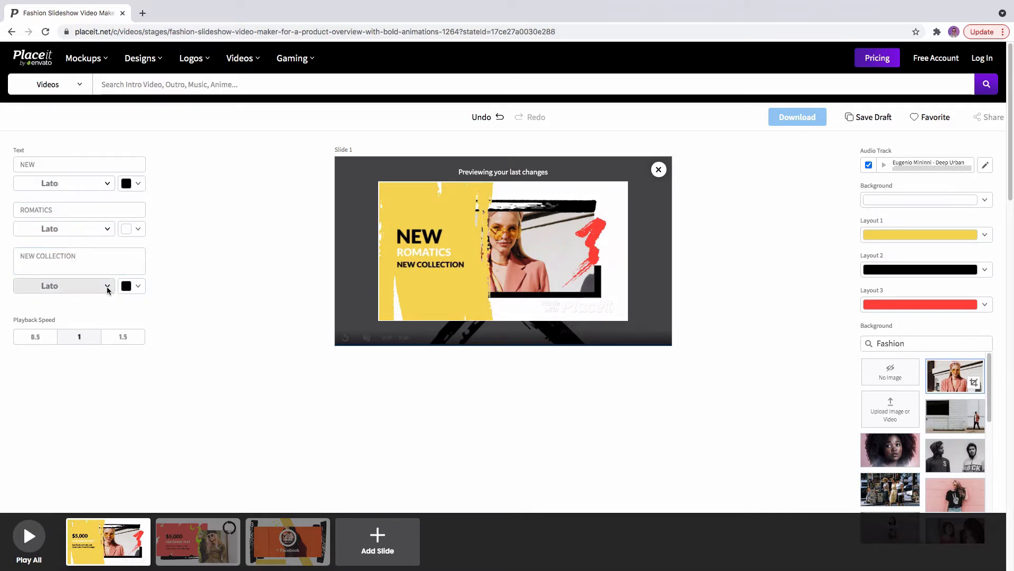
pyautogui.click(108, 285)
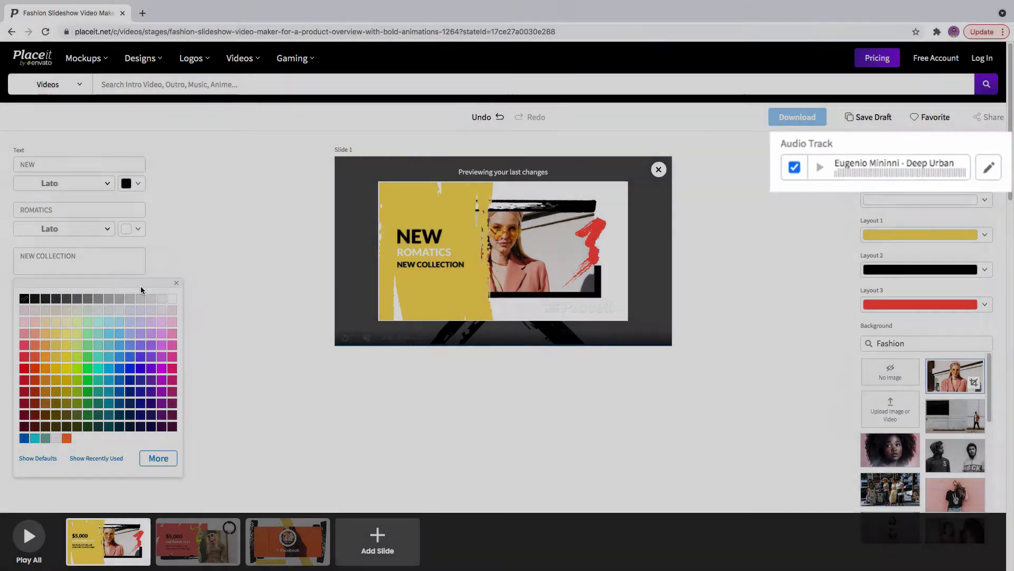
# Bring up the audio library from the Audio Track pencil icon
pyautogui.click(987, 167)
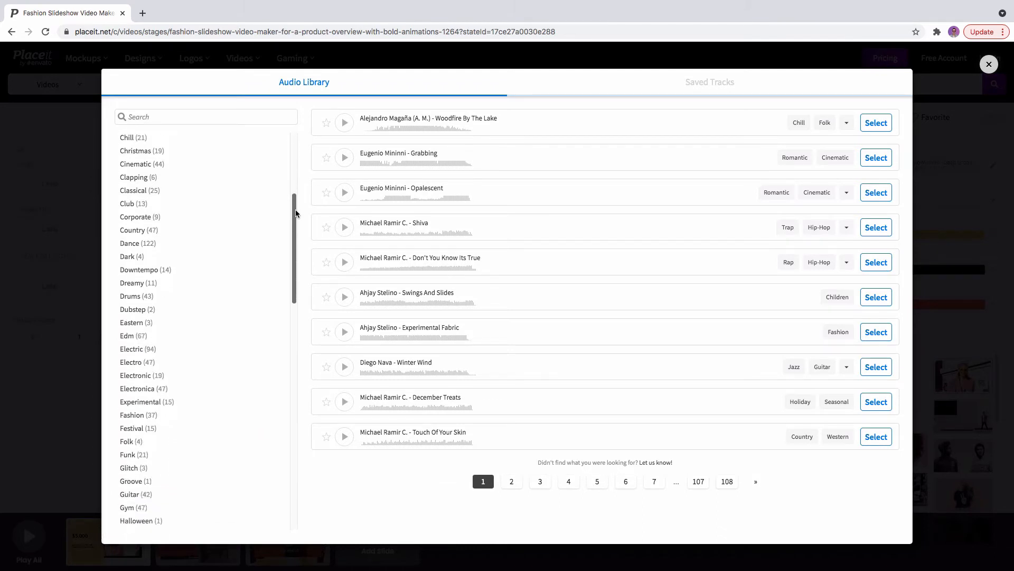
# Filter to Hip-Hop tracks and select Lilith by Michael Ramir C. as the soundtrack
pyautogui.scroll(-3)
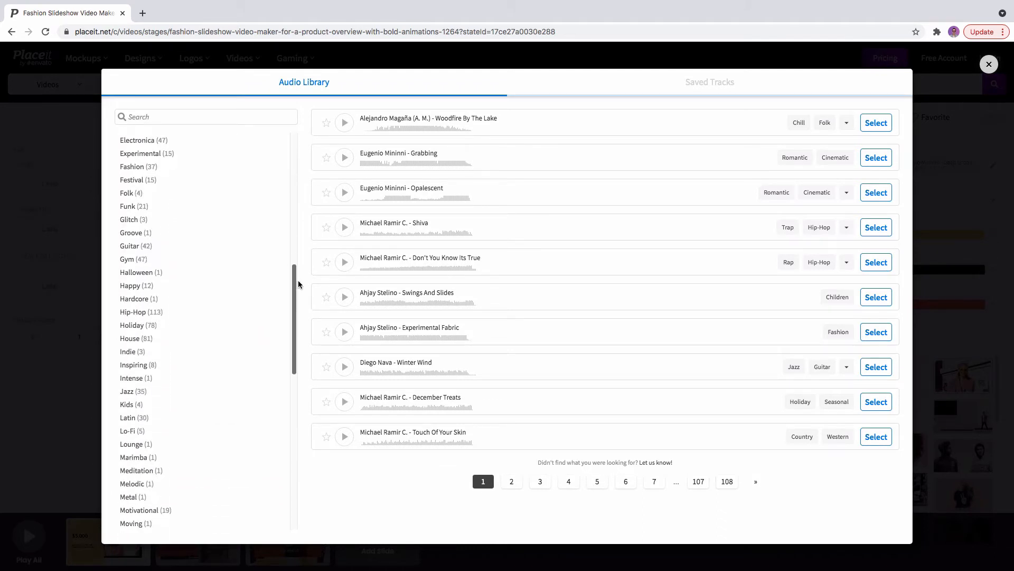
pyautogui.scroll(-3)
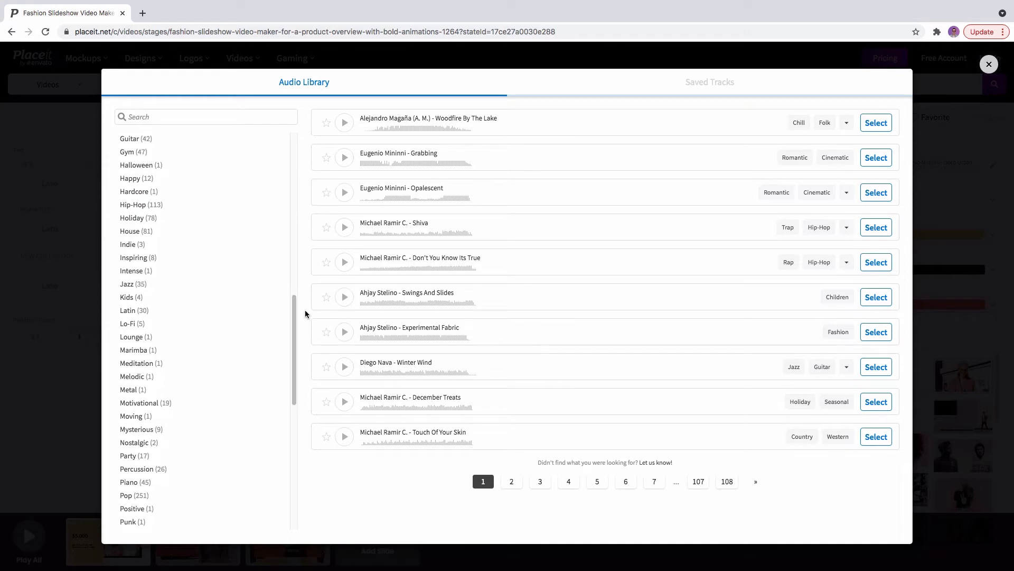
pyautogui.moveTo(305, 313)
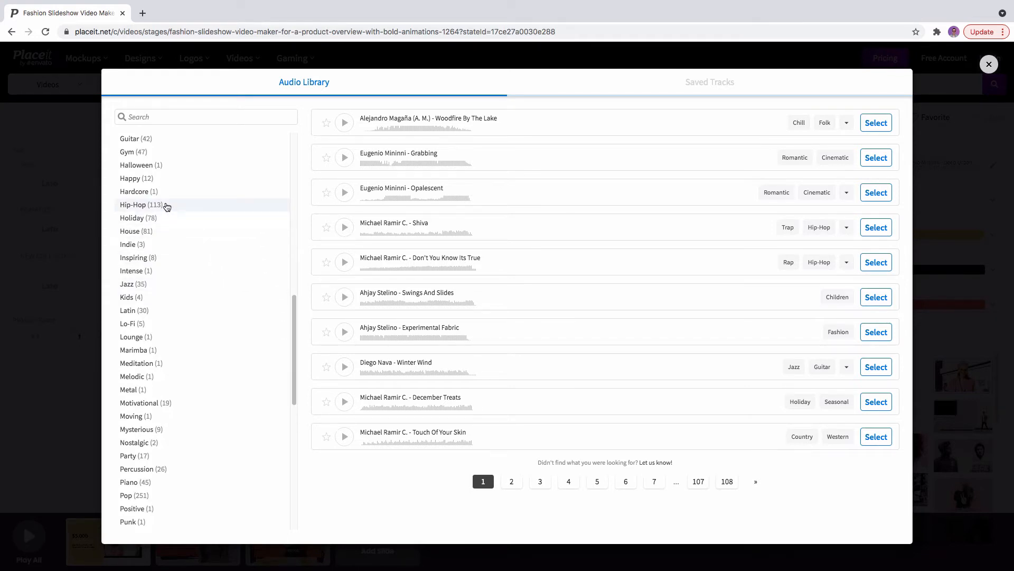
pyautogui.click(133, 204)
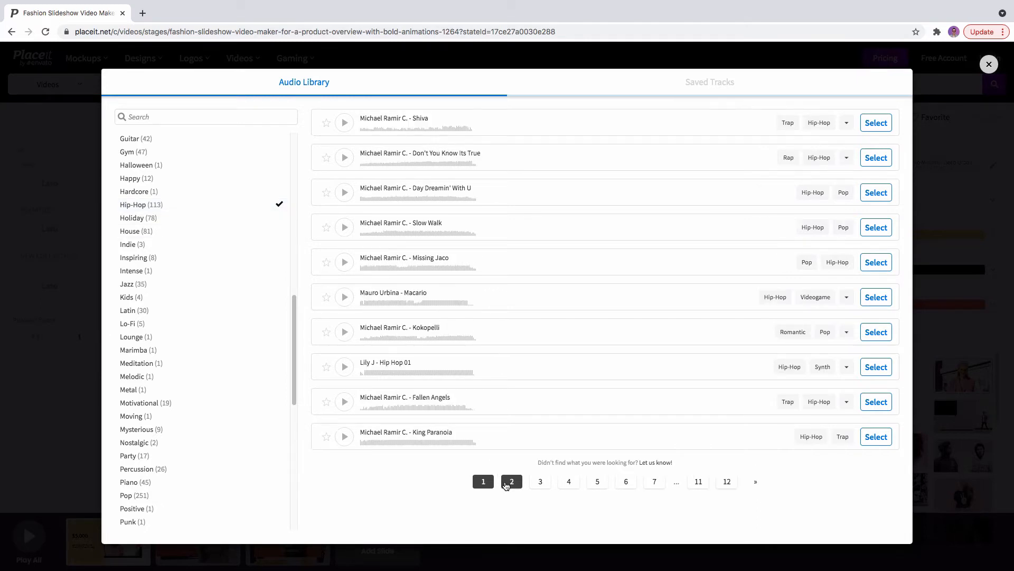
pyautogui.click(512, 481)
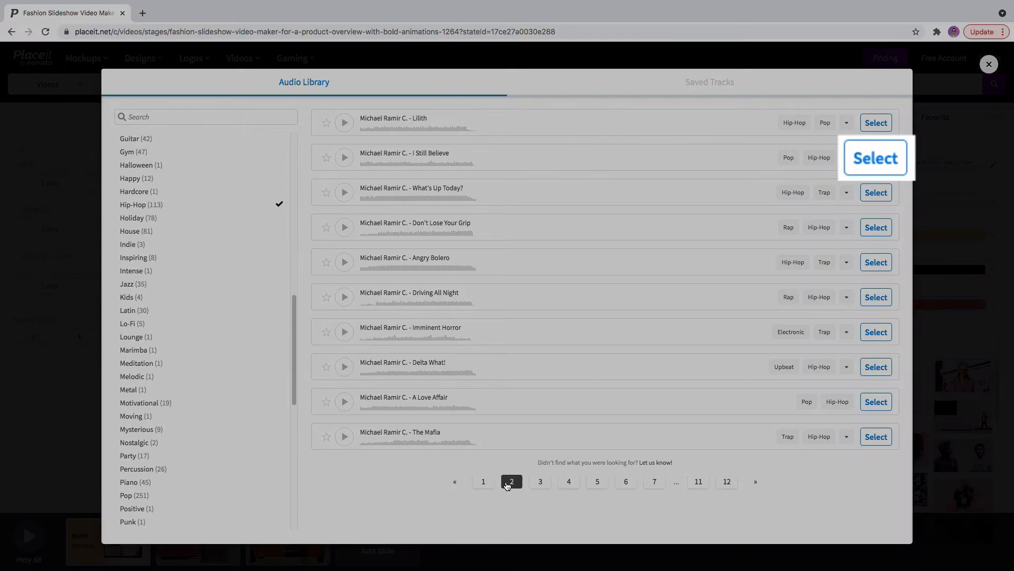
pyautogui.click(875, 123)
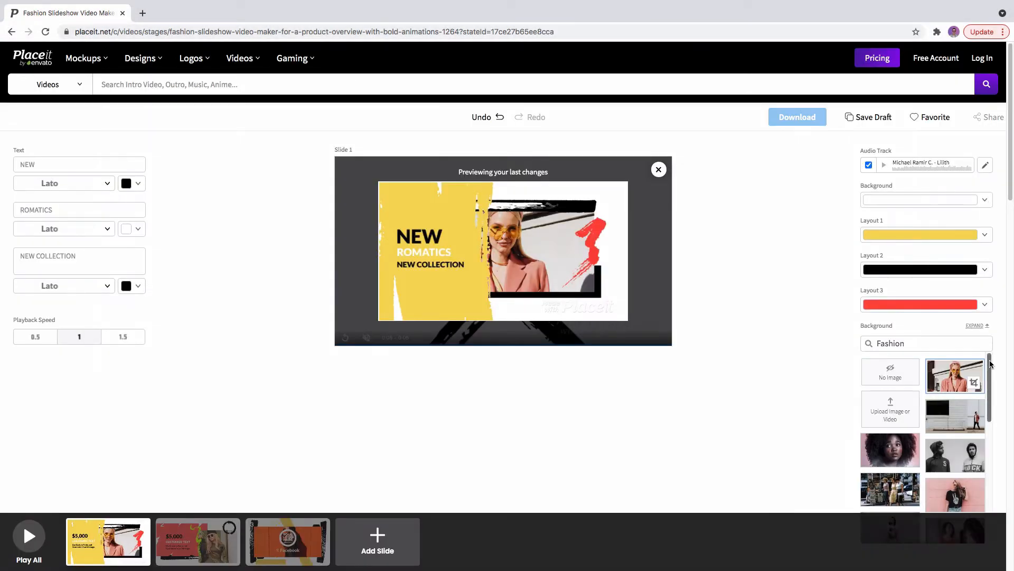
pyautogui.scroll(-3)
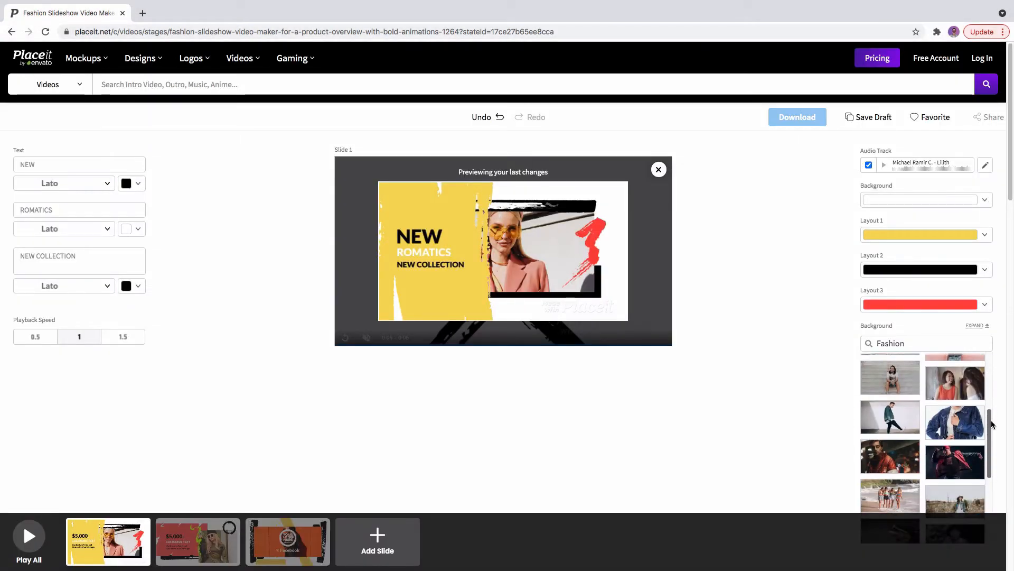
pyautogui.scroll(-3)
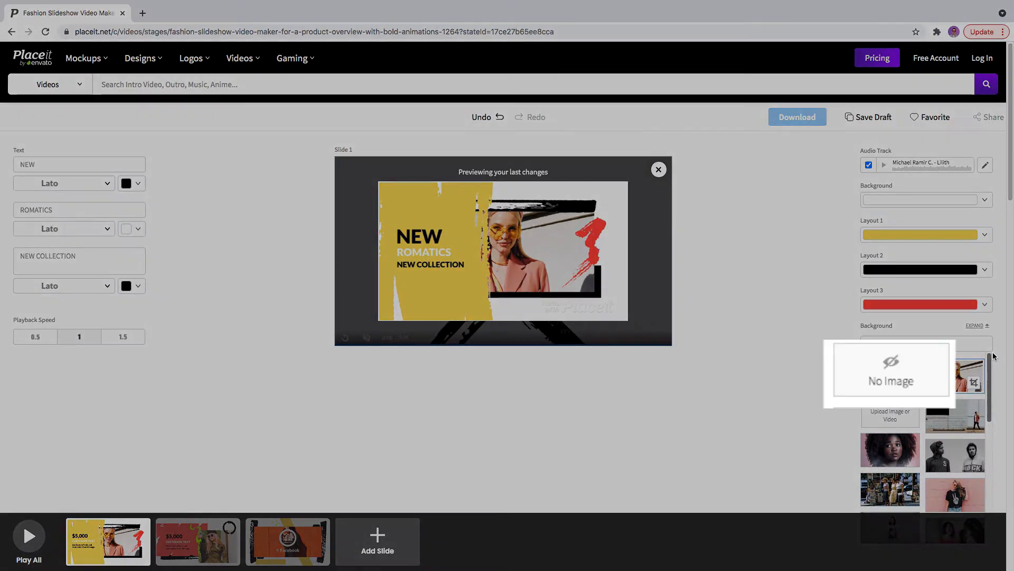
pyautogui.write('Fashion')
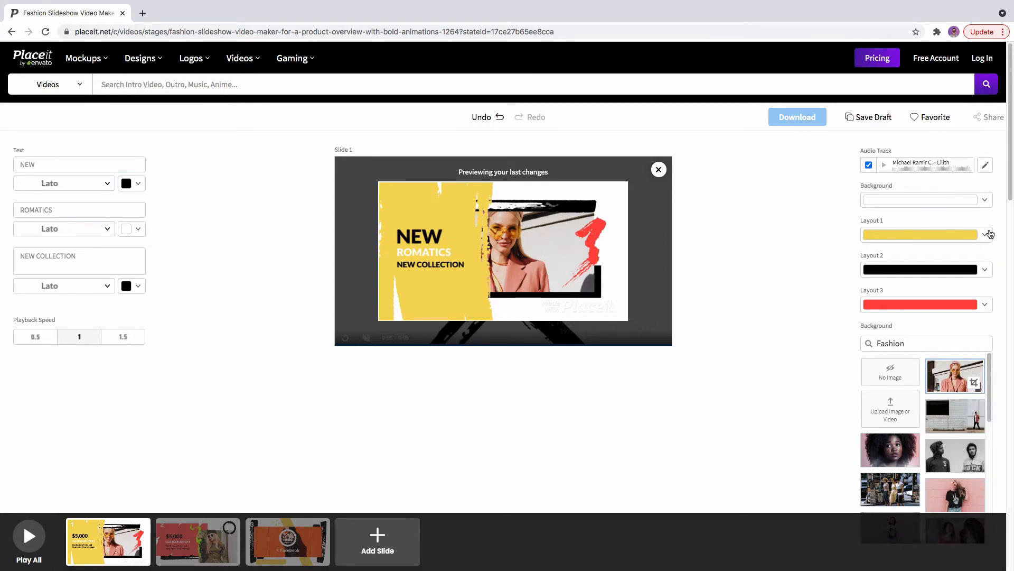
# Browse Layout 1 colour choices, then preview the full slideshow with Play All and close it
pyautogui.click(985, 234)
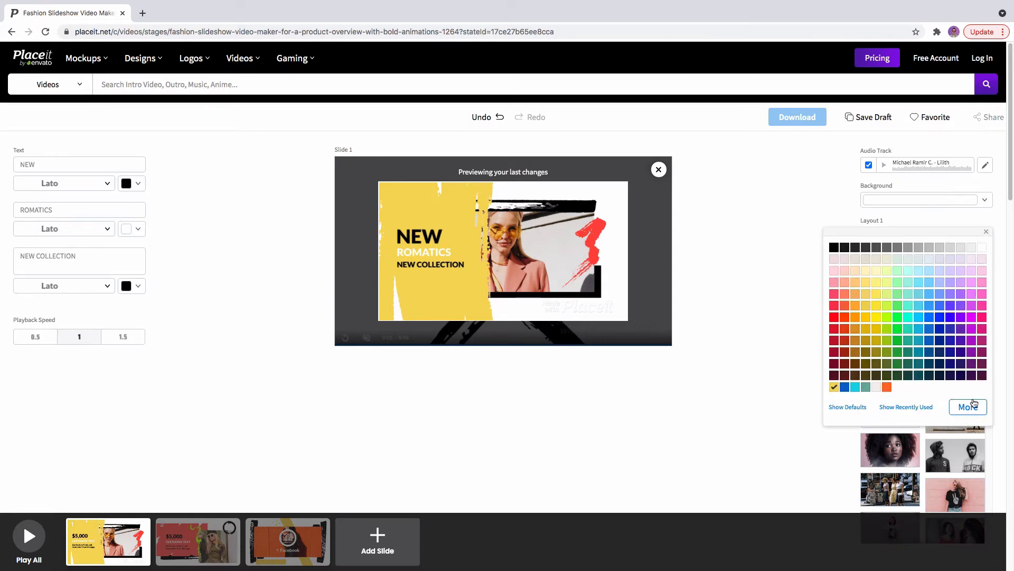
pyautogui.click(968, 406)
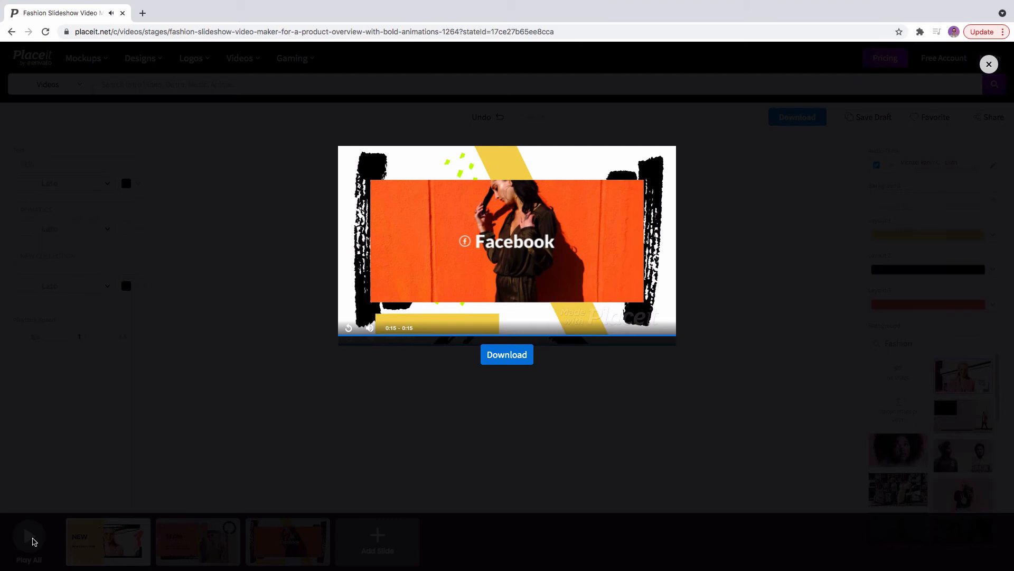
pyautogui.click(989, 65)
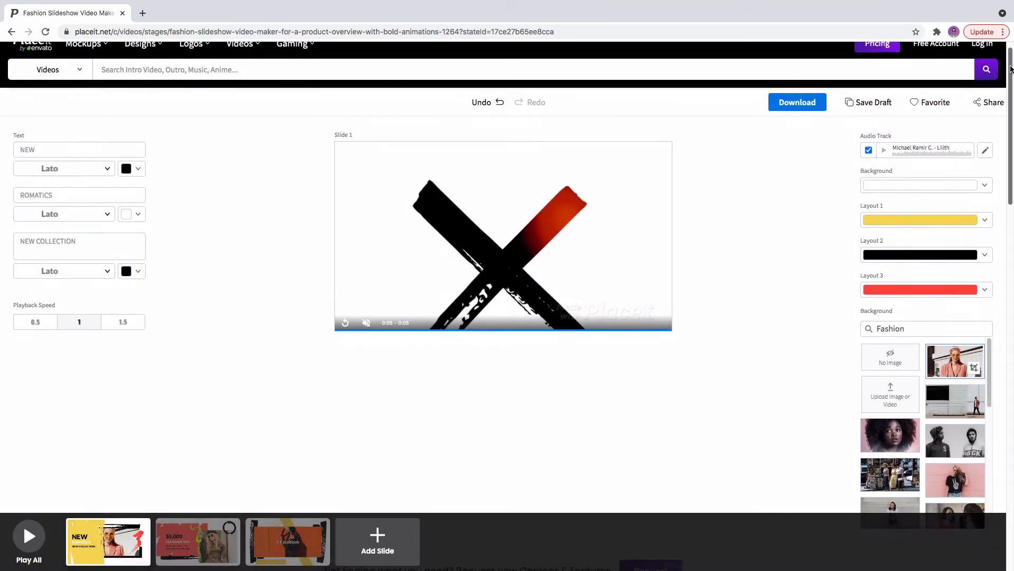
# Return to the slideshow video templates gallery and browse it
pyautogui.scroll(-3)
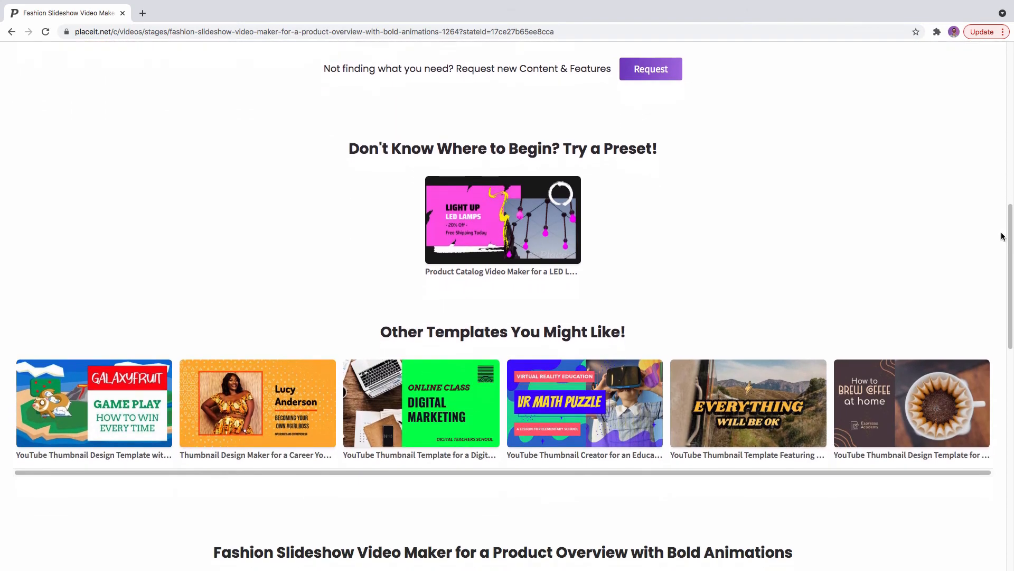
pyautogui.scroll(-3)
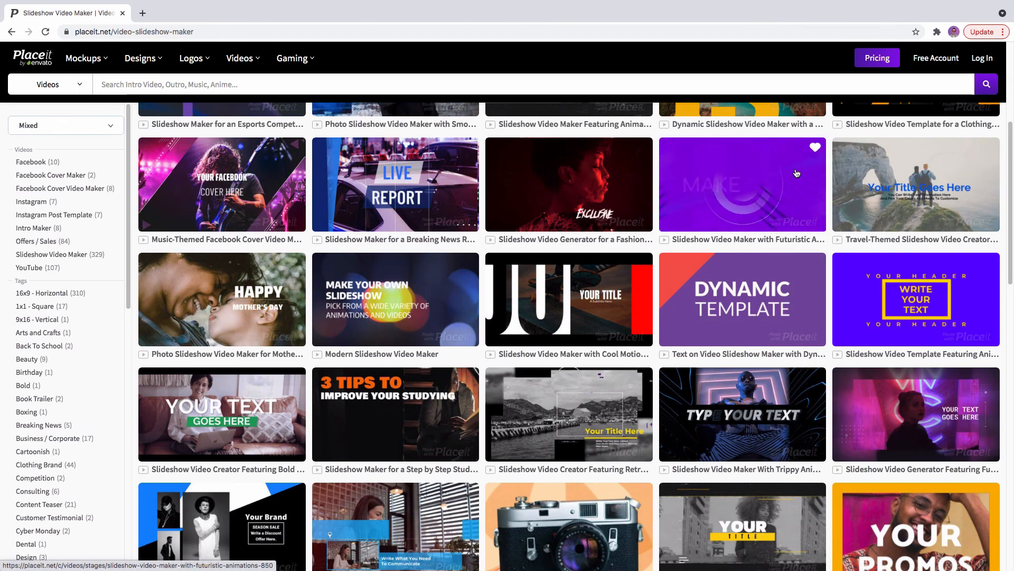
pyautogui.moveTo(796, 172)
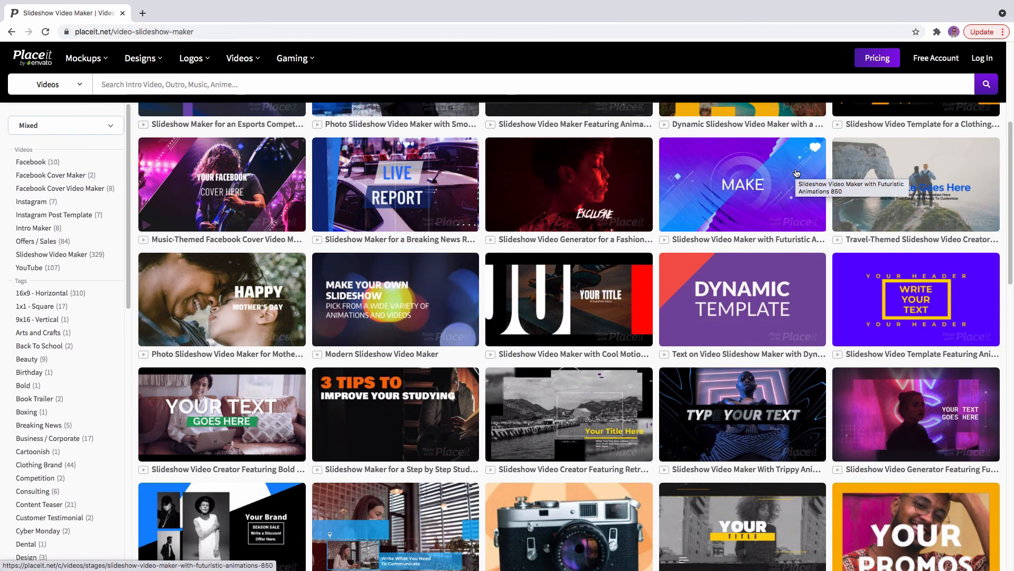